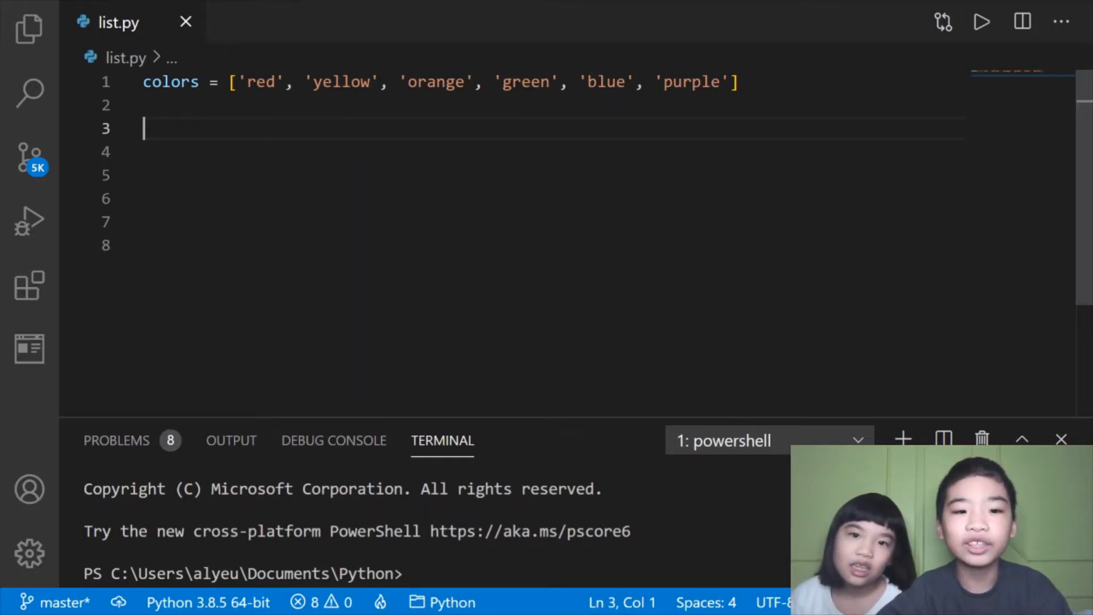
mouse_move(1067, 101)
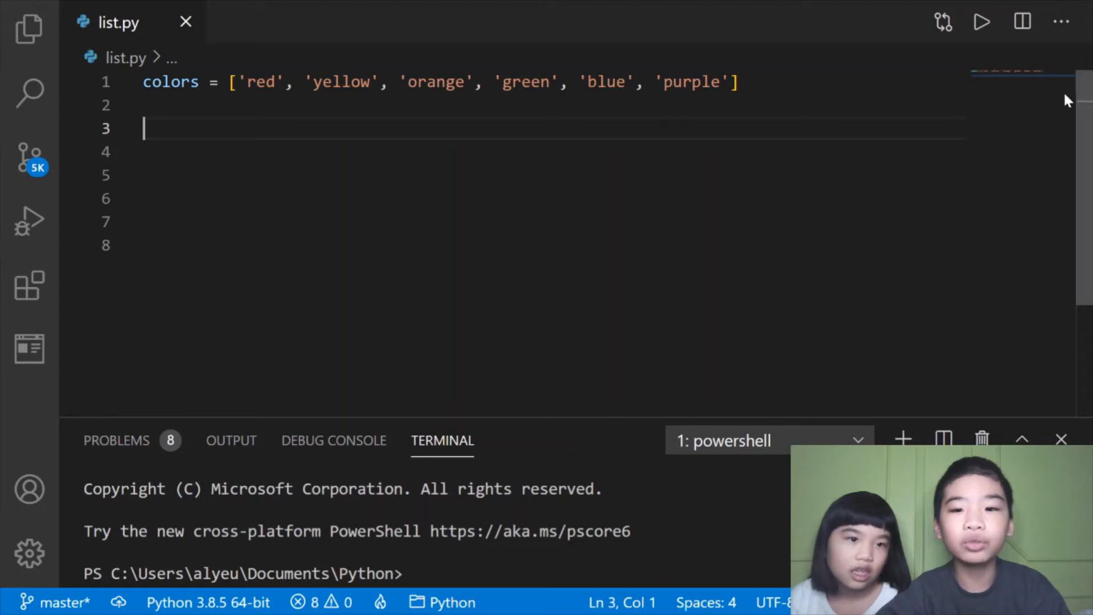
Step: Add print(colors) below the colors list in list.py
text(print(colors))
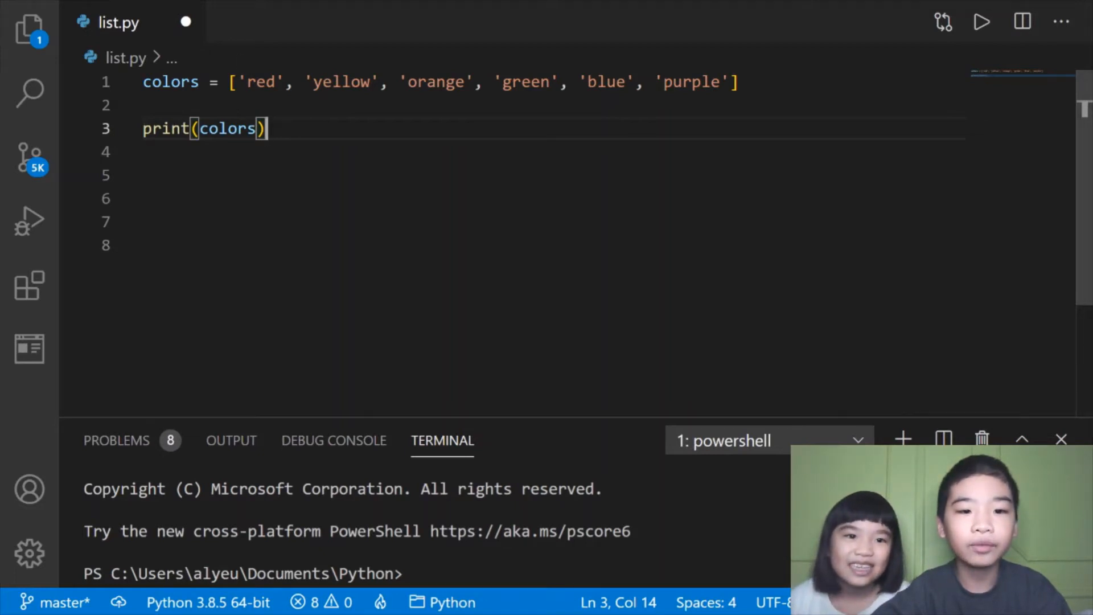
Step: Add color = colors.pop(0), print('popped', color) and a final print(colors) line
text(color = colors.pop(0))
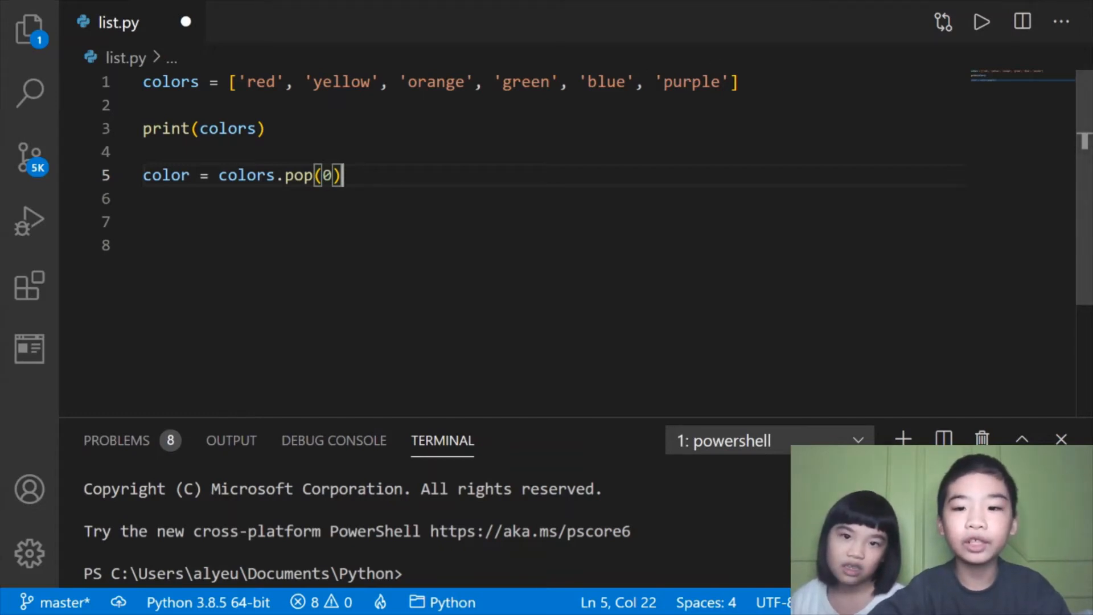
mouse_move(856, 43)
text(print('popped', color))
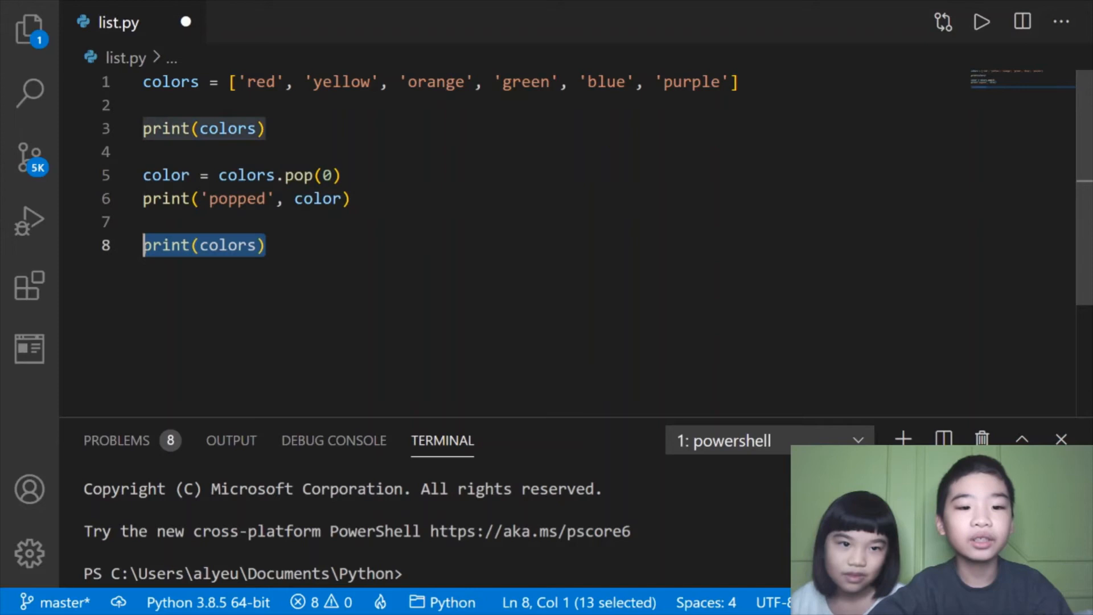
click(265, 245)
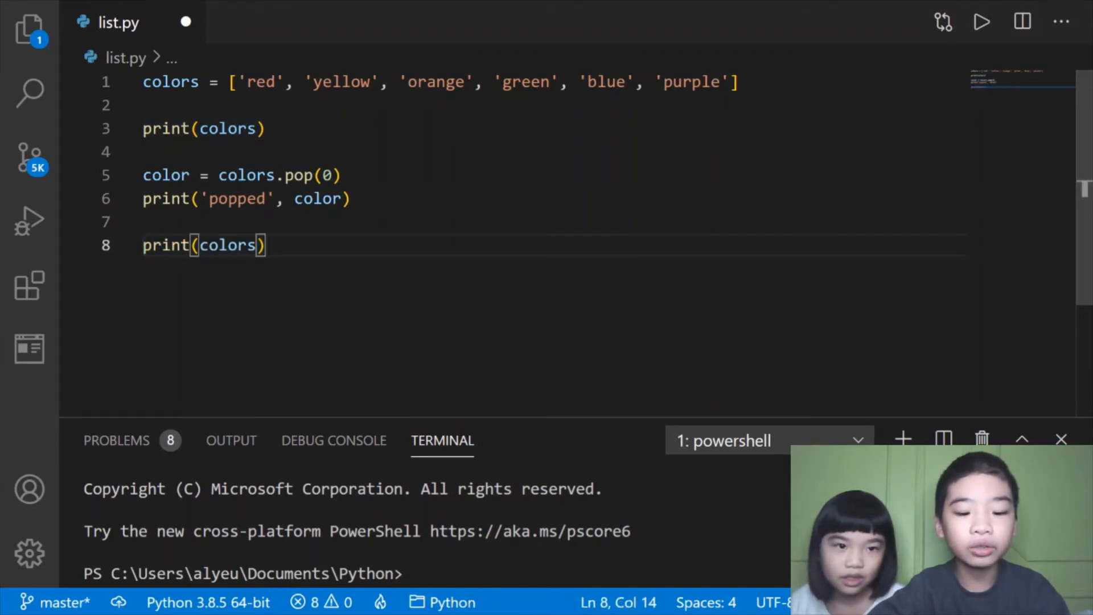
Step: Save list.py and run it with py list.py in the PowerShell terminal
key(ctrl+s)
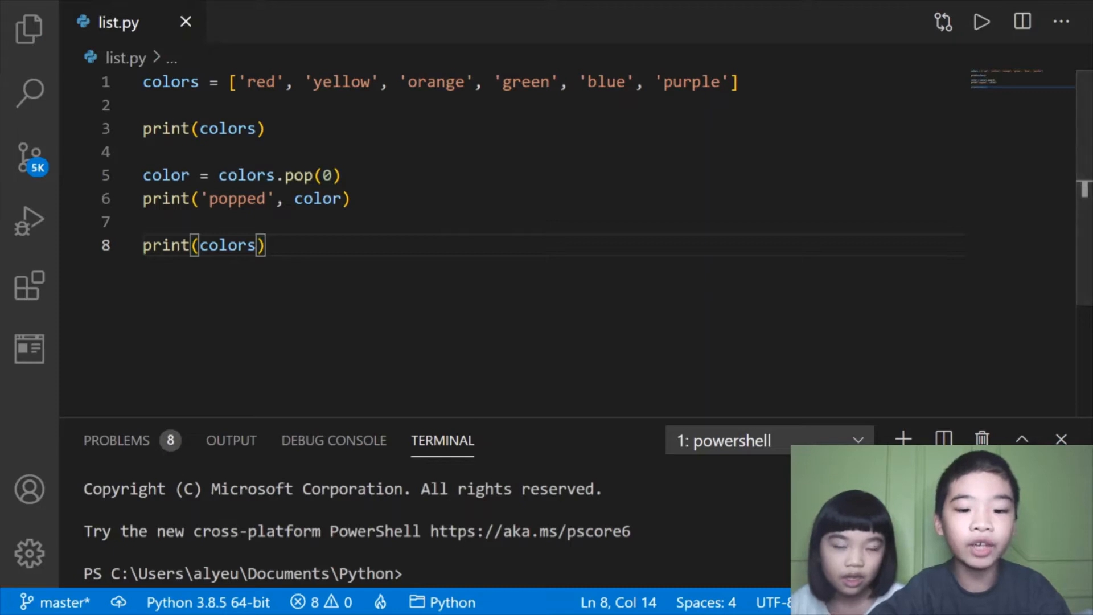
text(py list.py)
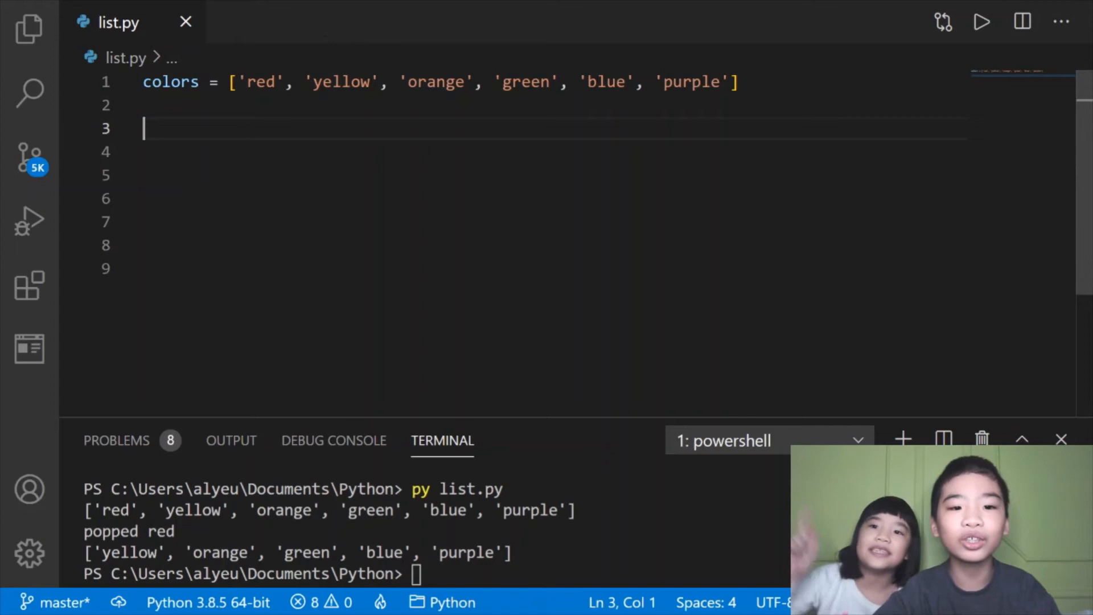
mouse_move(590, 70)
text(print(colors)
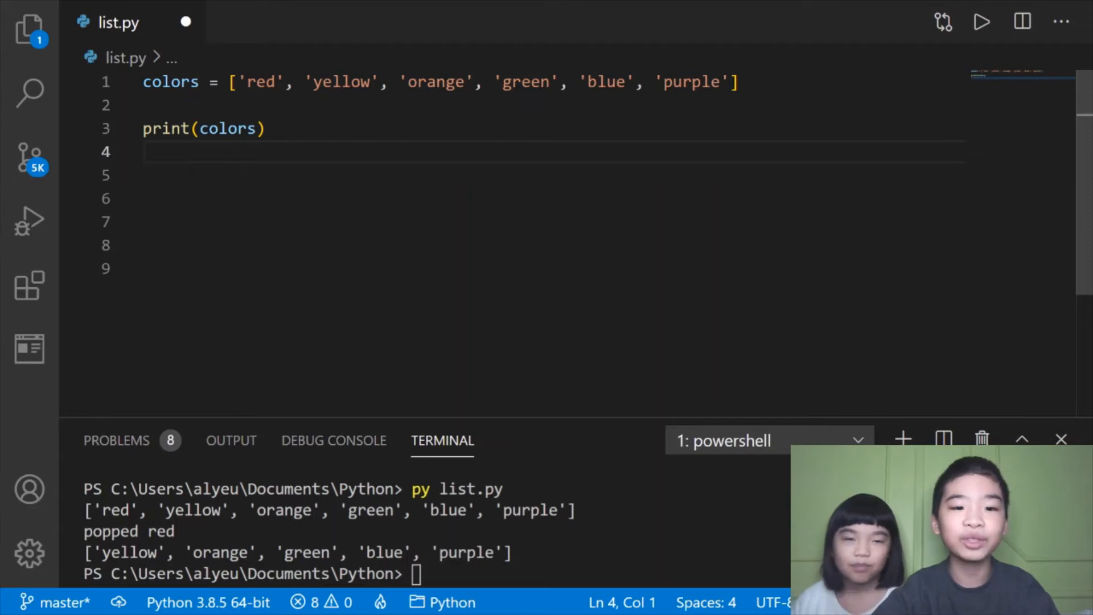
Step: Append 'black' and 'white', remove 'yellow' and 'orange', then print(colors), and save
text(colors.append('black'))
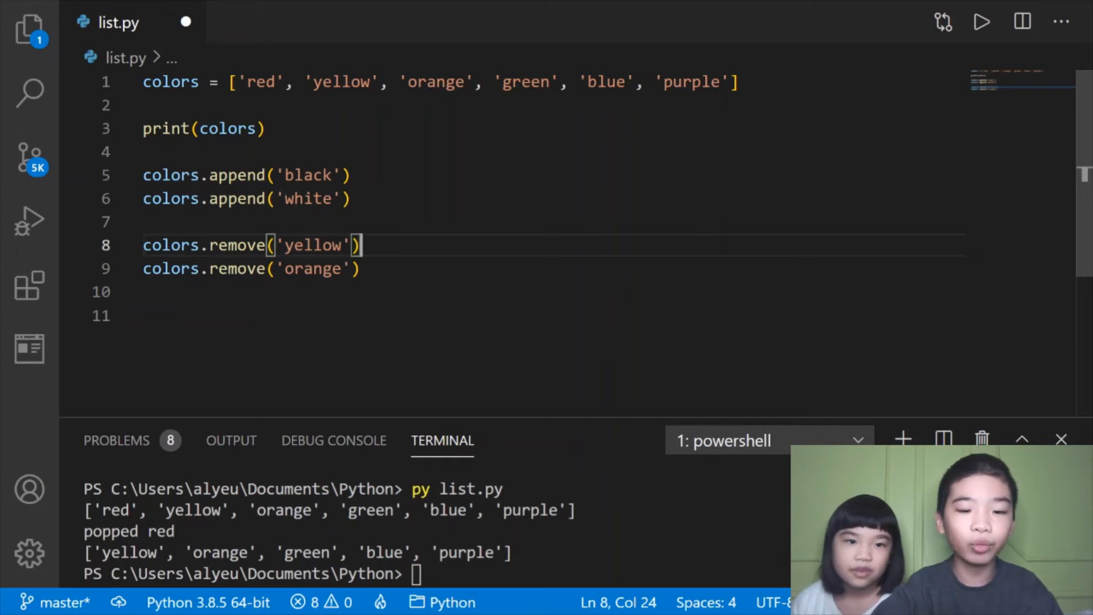
text(print(colors))
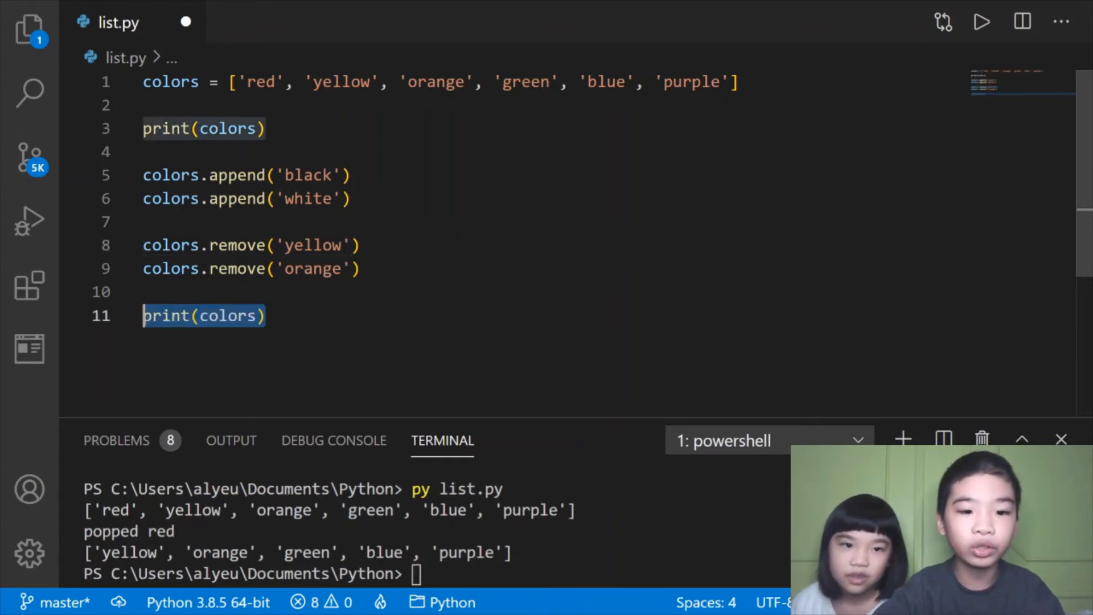
click(167, 291)
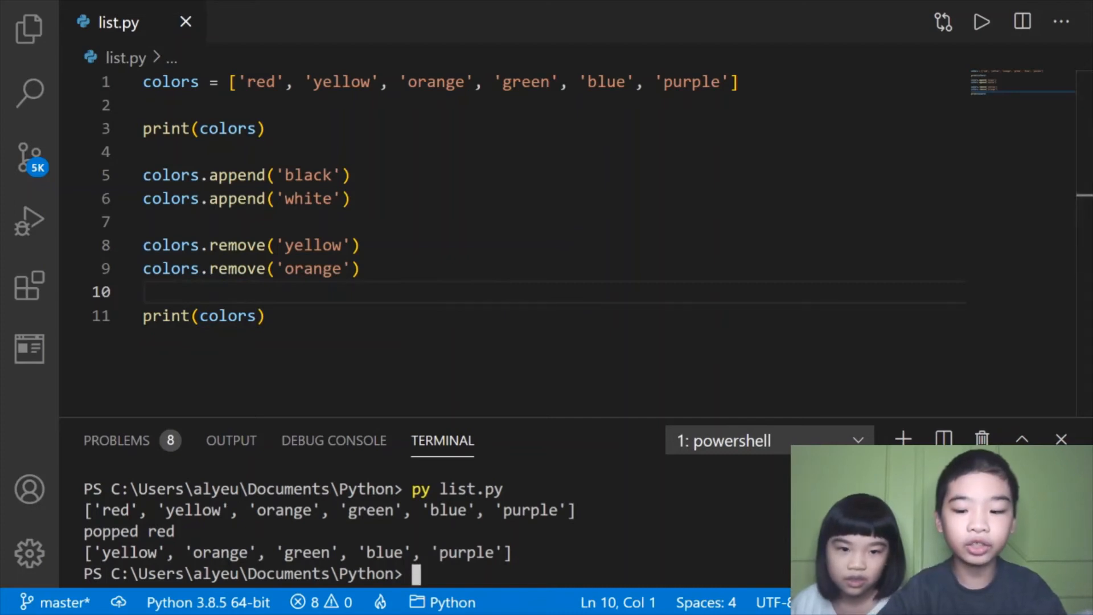
Step: Run py list.py to print the list after appending and removing colours
text(py list.py)
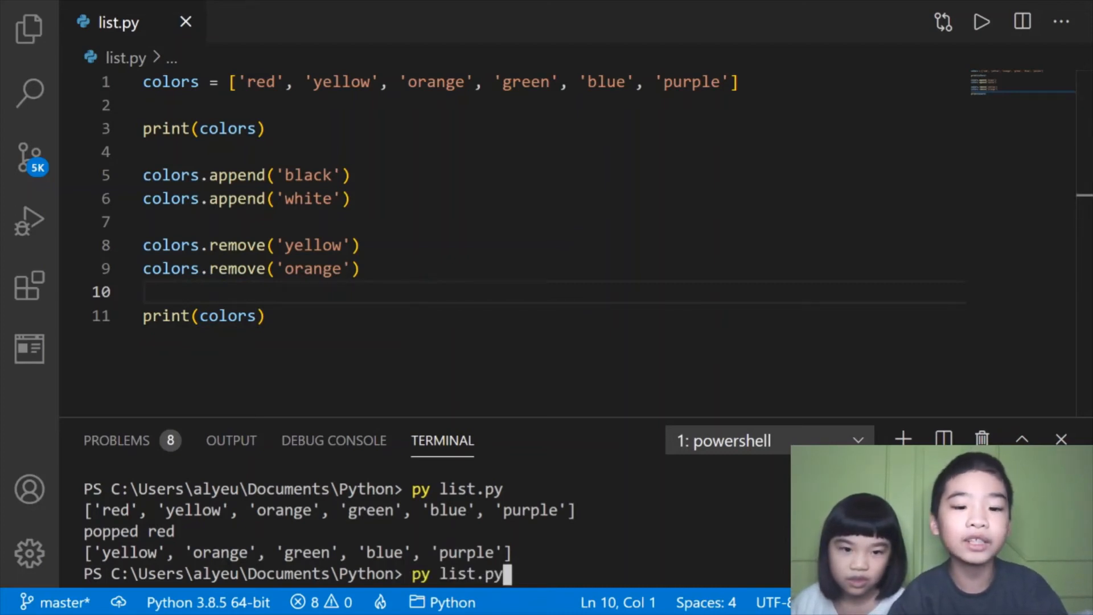
key(Return)
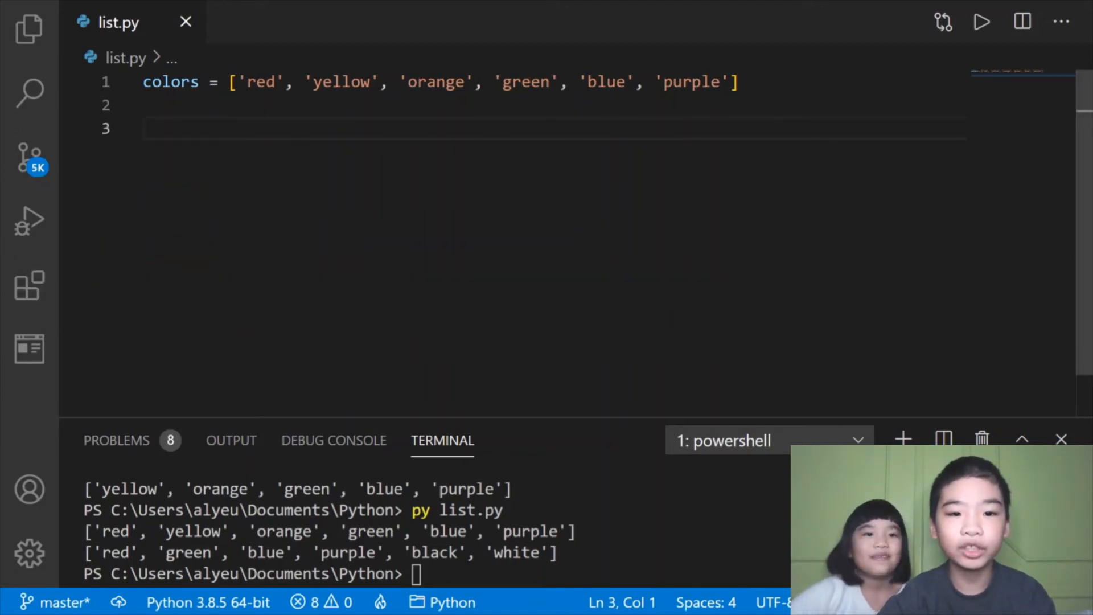
Step: Replace the code with colors.remove('whatever'), save and rerun to raise a ValueError
text(colors.remove('whatever'))
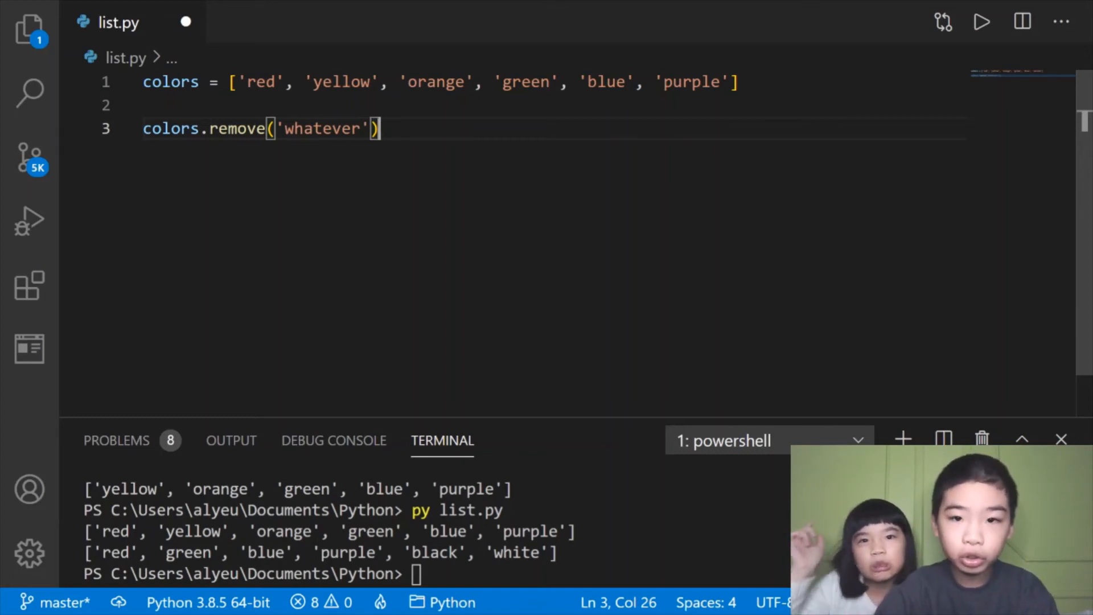
key(ctrl+s)
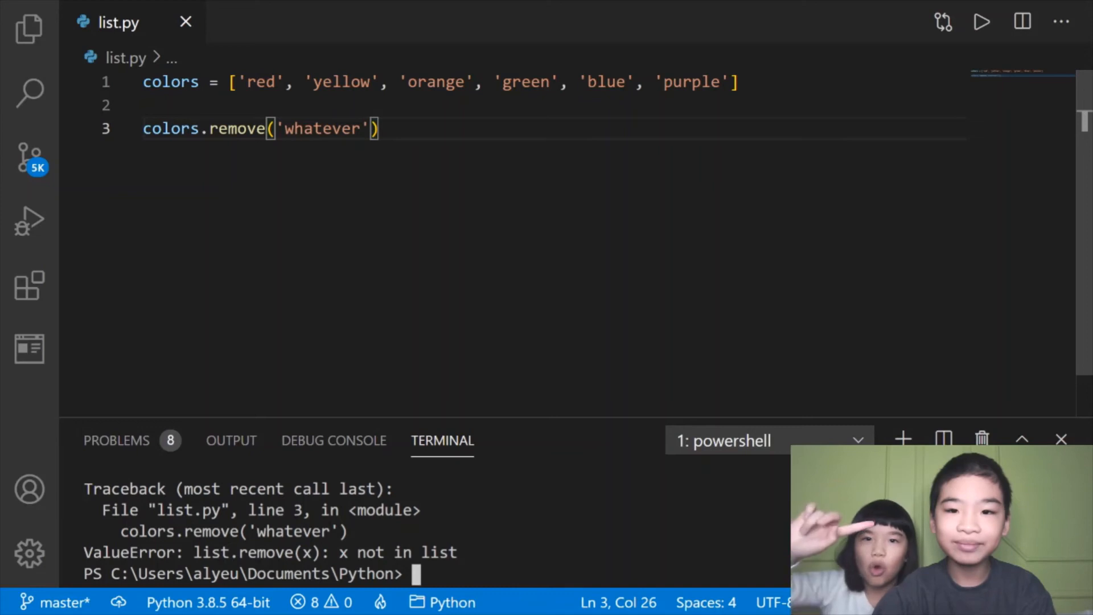
Step: Extend colors with new_colors = ['lime', 'gray'], print it, and run py list.py
key(Ctrl+Shift+k)
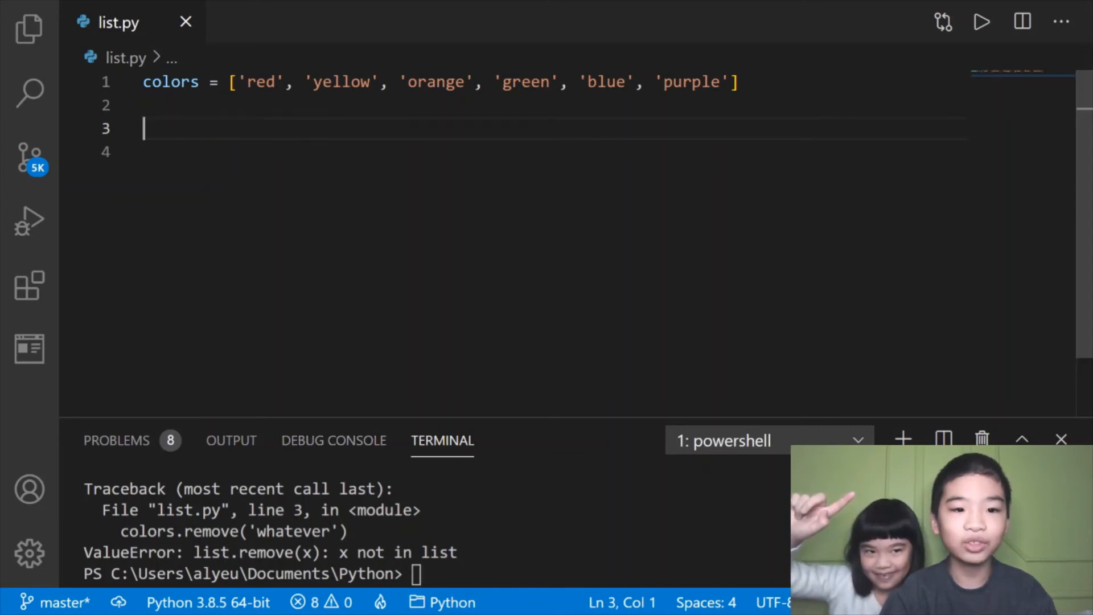
text(new_colors = ['lime', 'gray'])
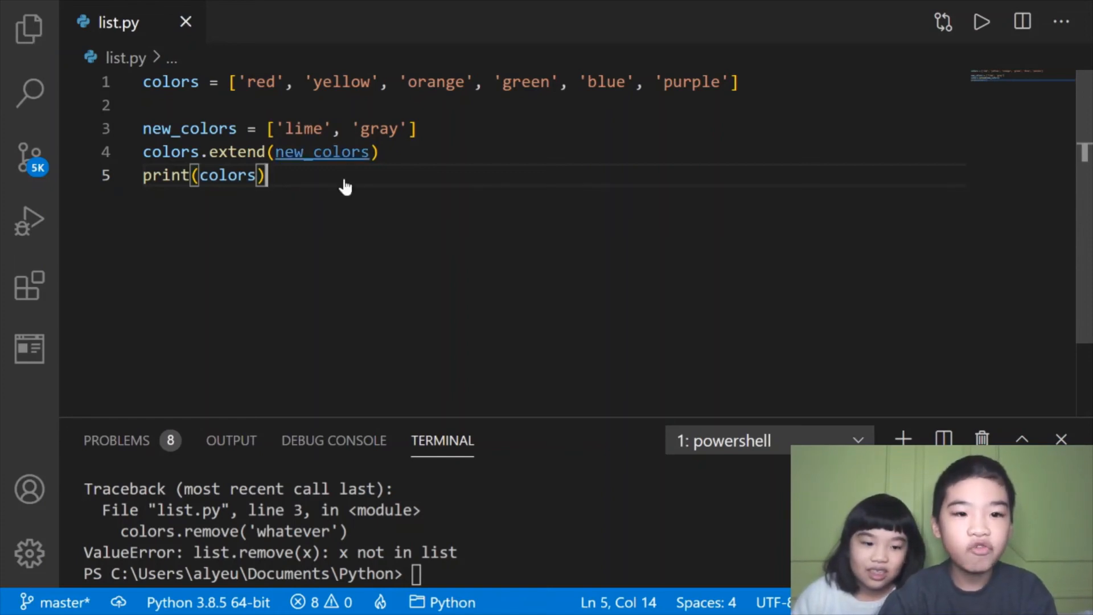
text(py list.py)
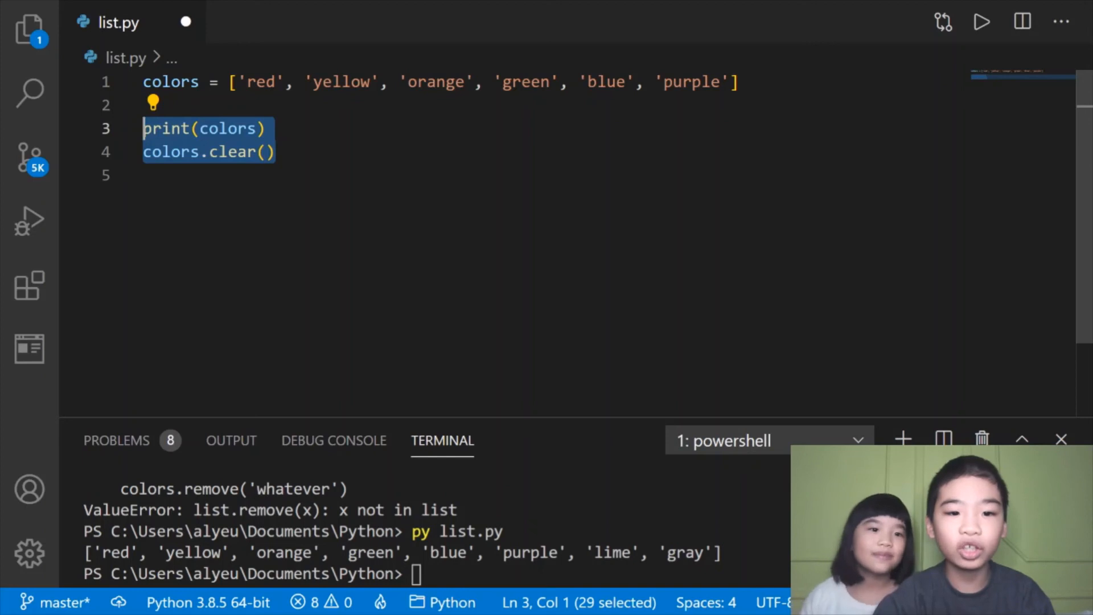
Step: Write print(colors), colors.clear(), then a second print(colors) in list.py
click(263, 128)
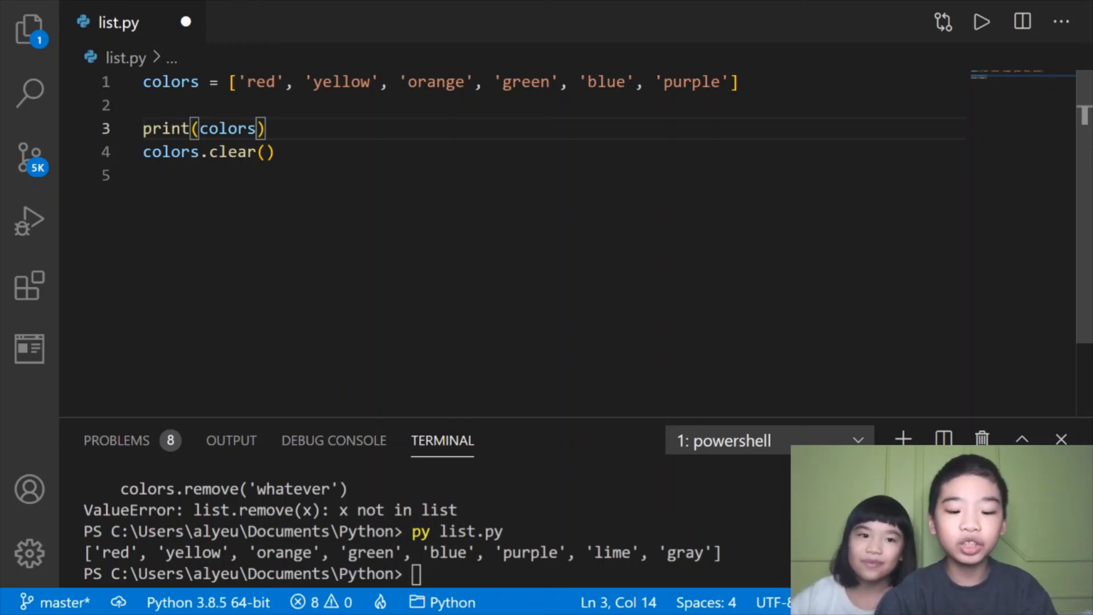
text(print(colors))
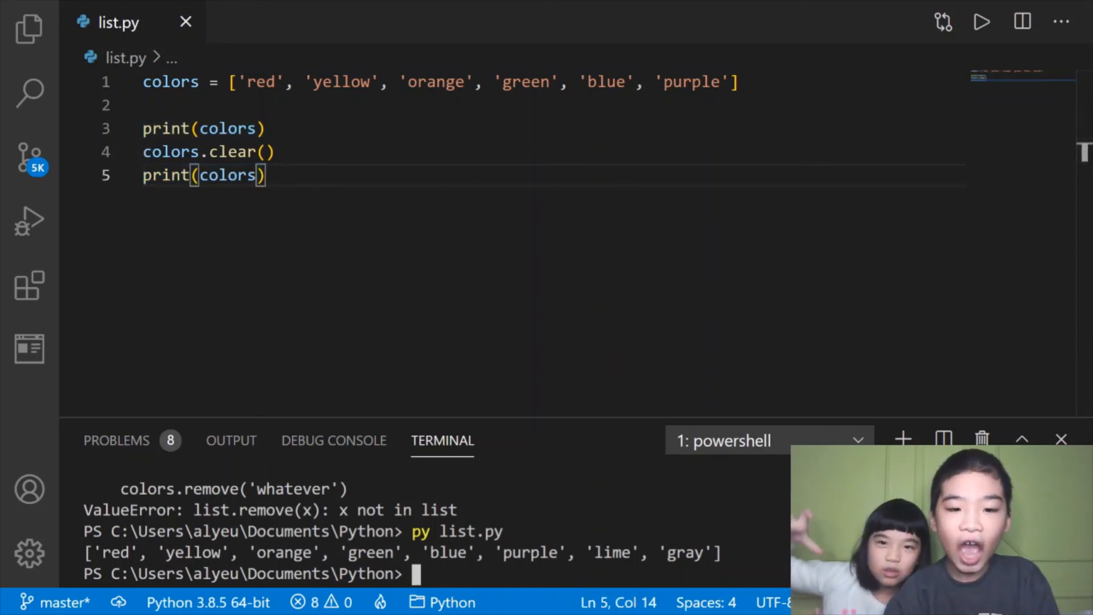
Step: Run py list.py to print the full list followed by an empty []
key(Return)
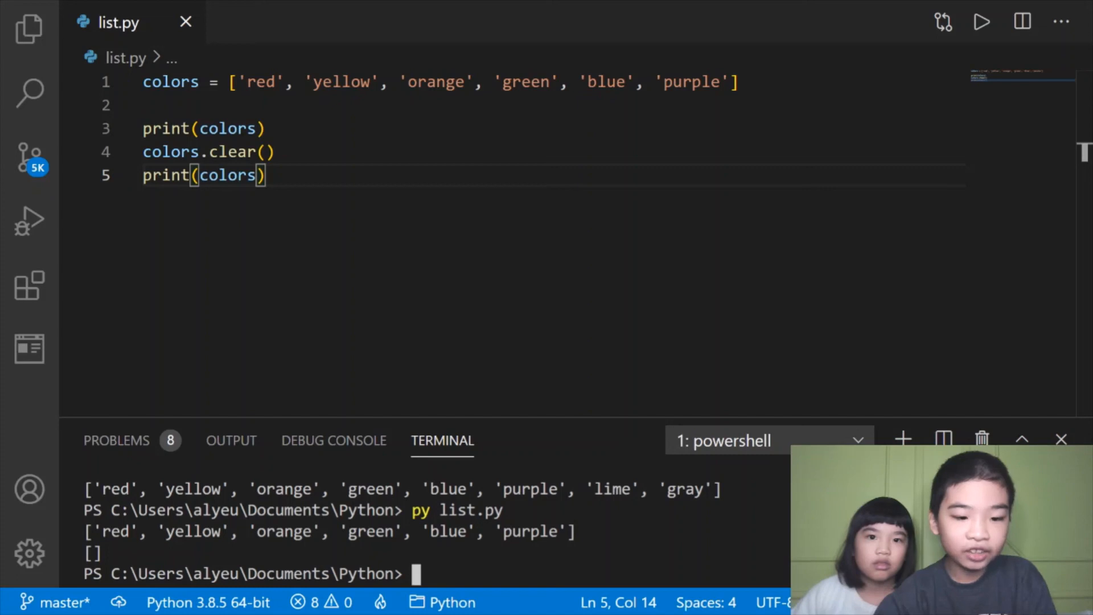
mouse_move(334, 439)
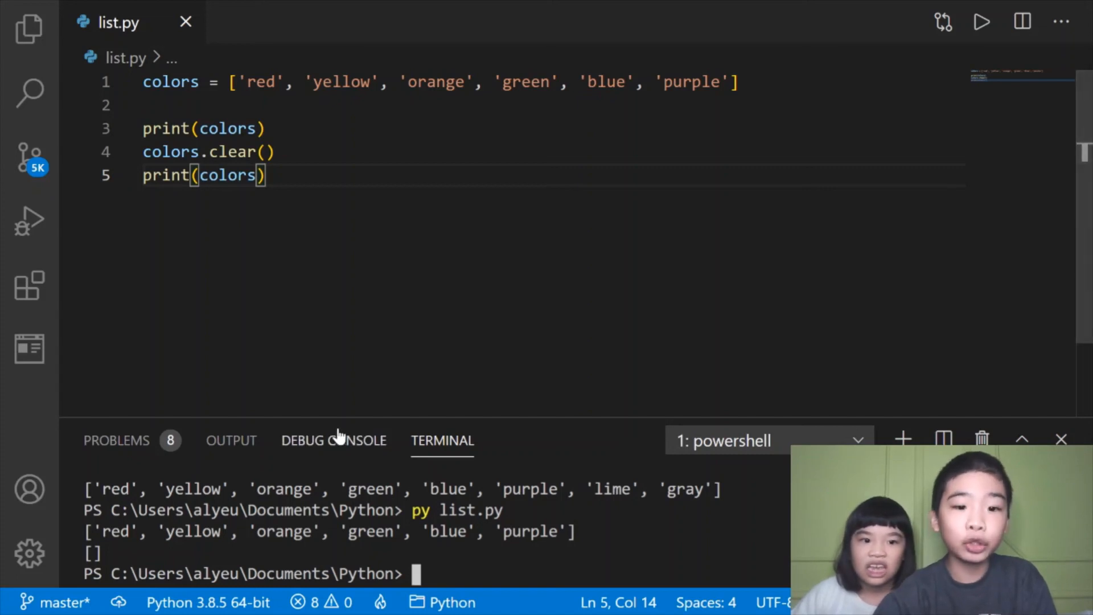